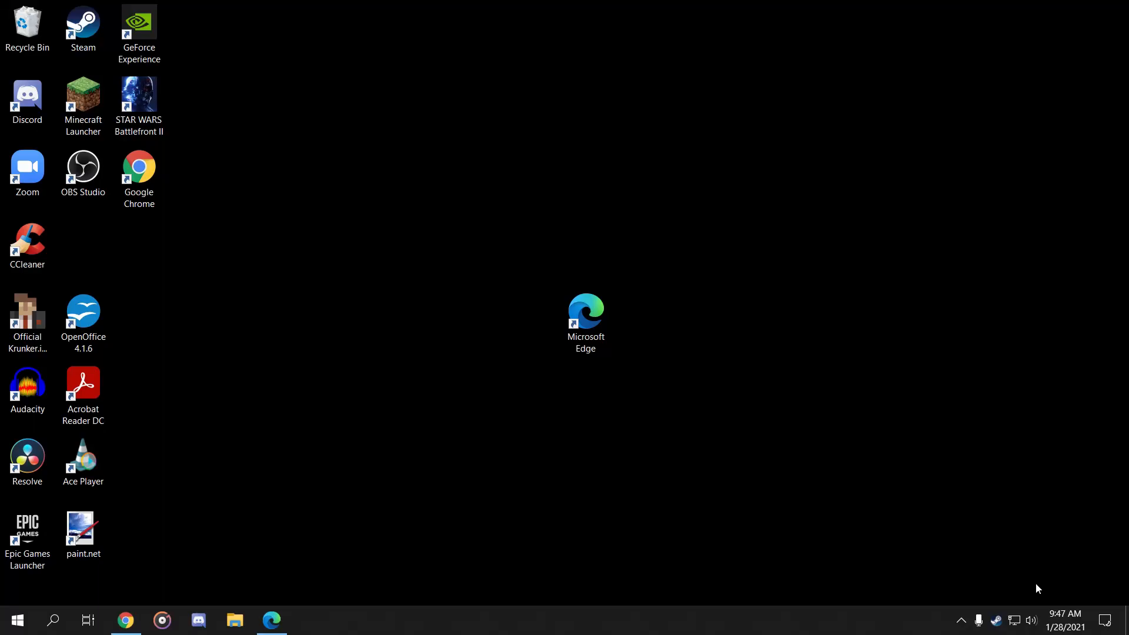
pyautogui.moveTo(658, 478)
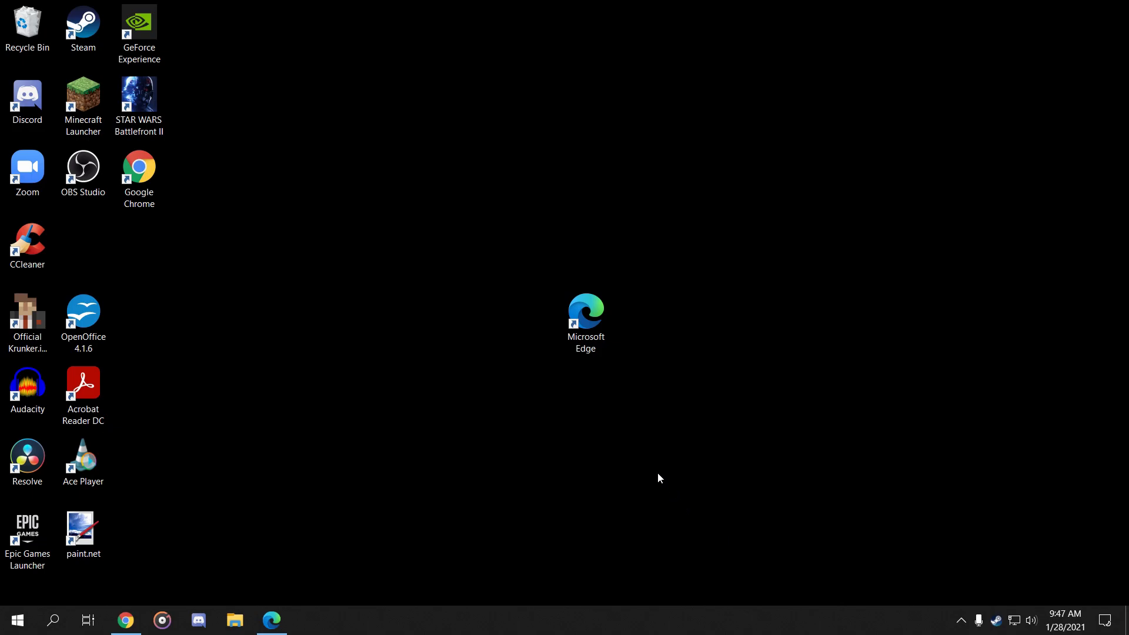
# Step: Launch Microsoft Edge from its desktop shortcut
pyautogui.click(584, 323)
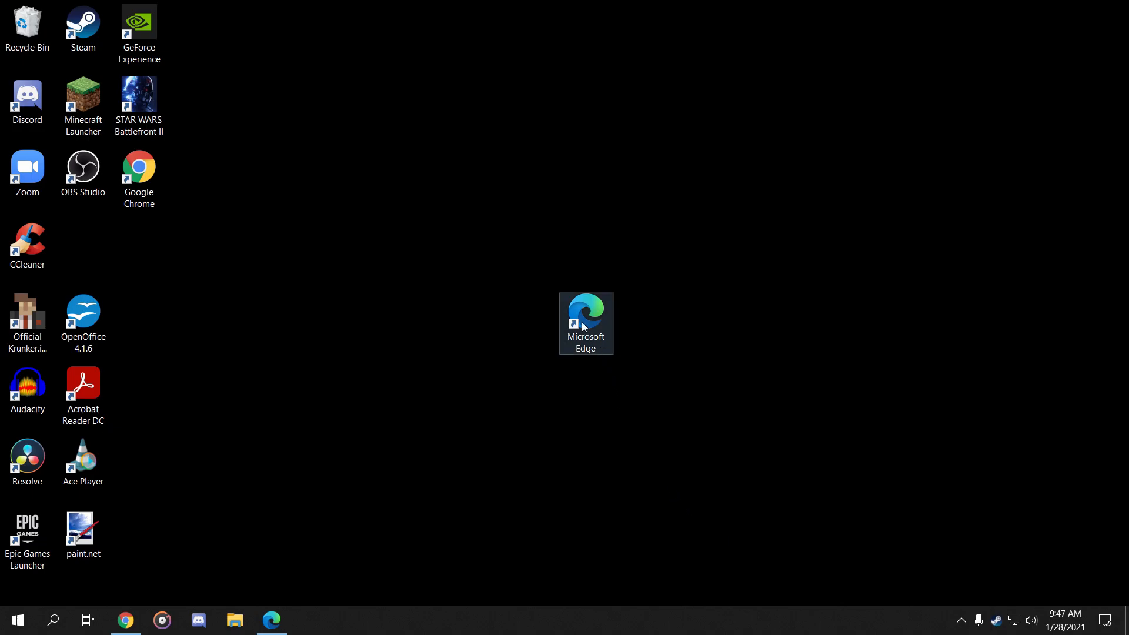
pyautogui.moveTo(1009, 593)
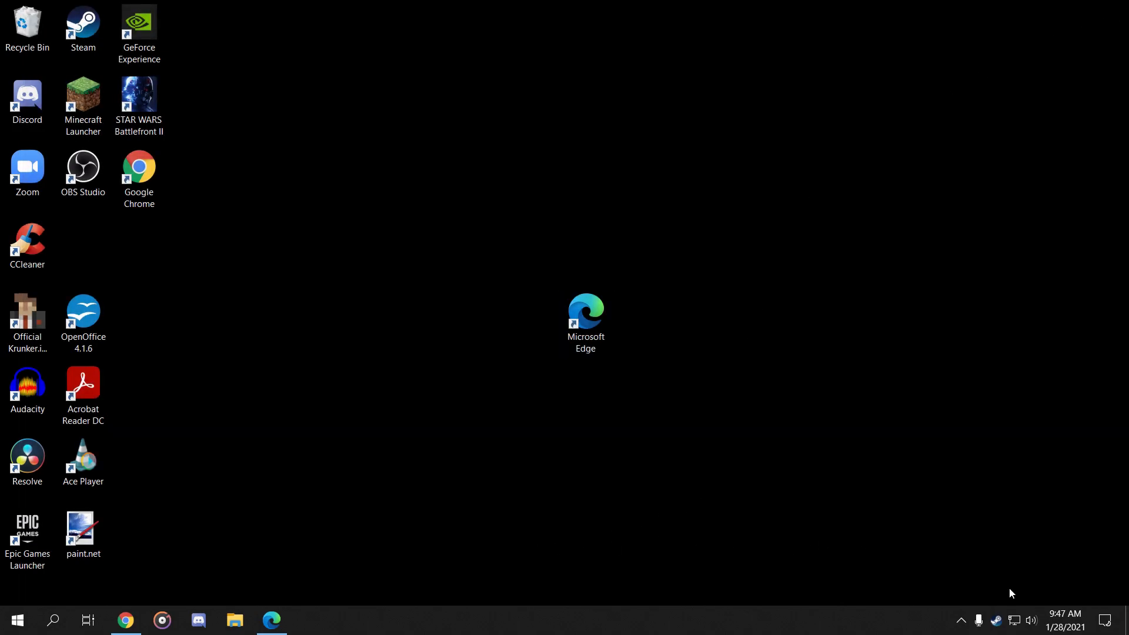
pyautogui.moveTo(586, 321)
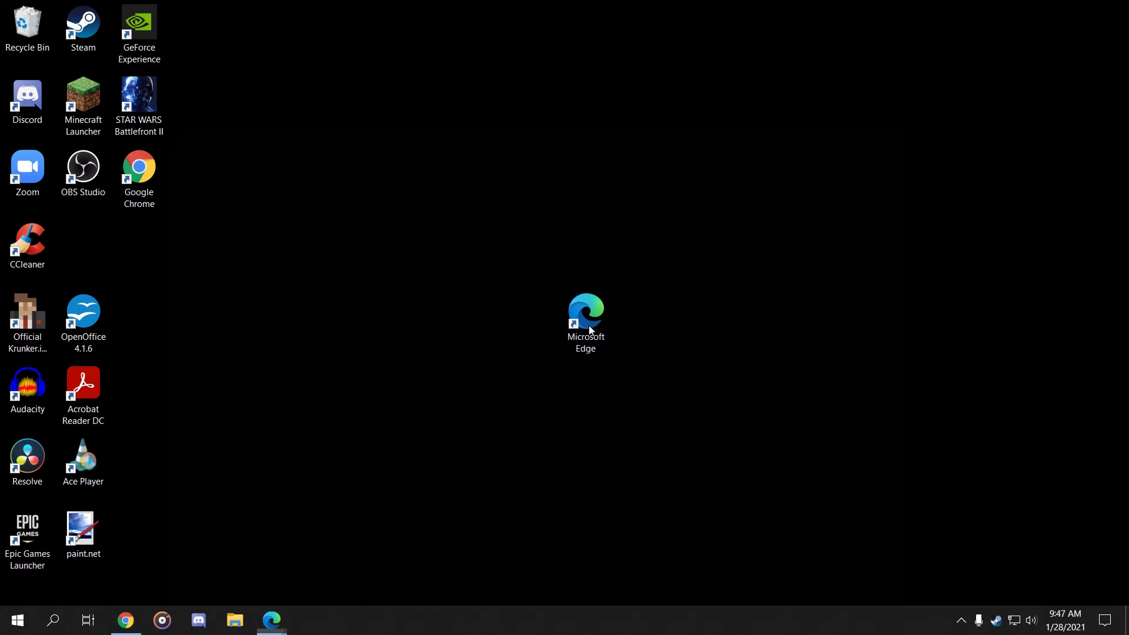
pyautogui.doubleClick(585, 314)
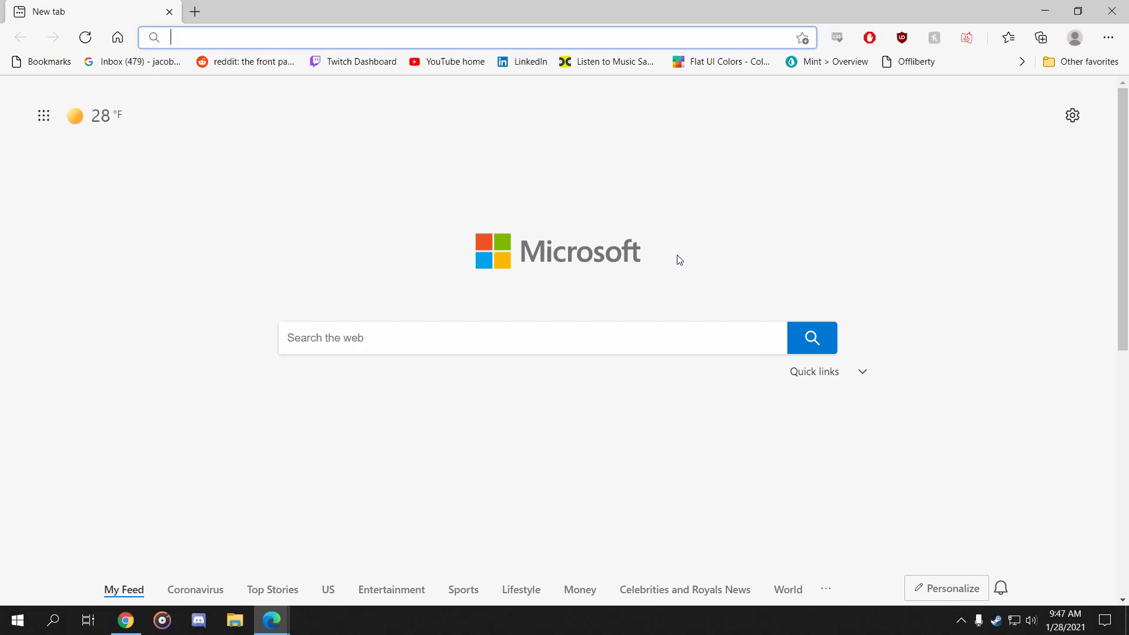
pyautogui.moveTo(411, 225)
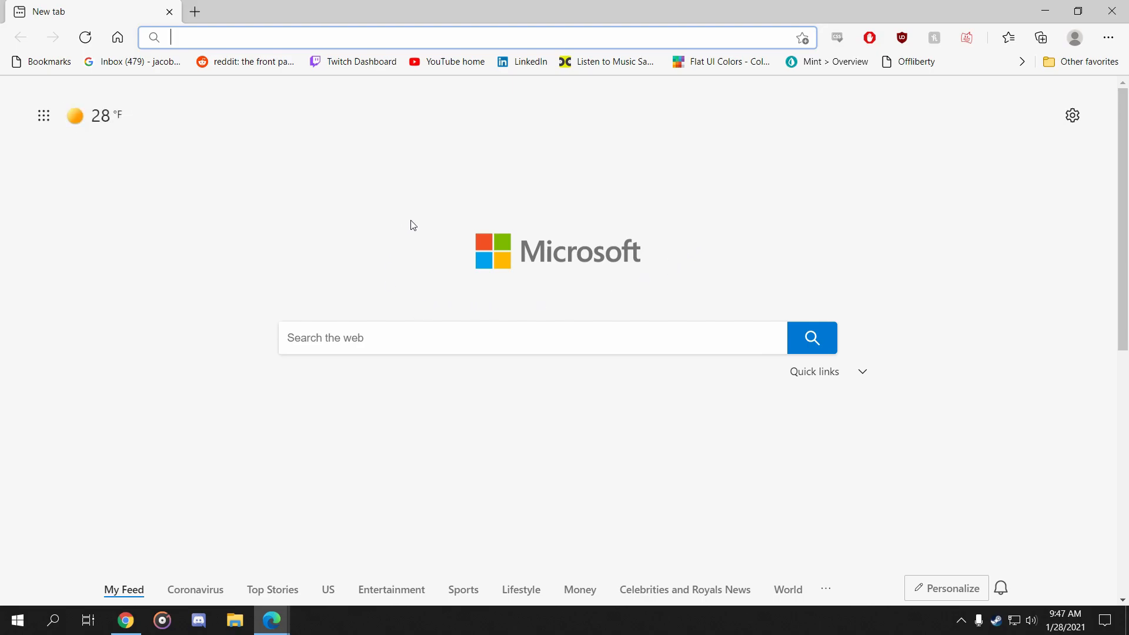
pyautogui.moveTo(433, 176)
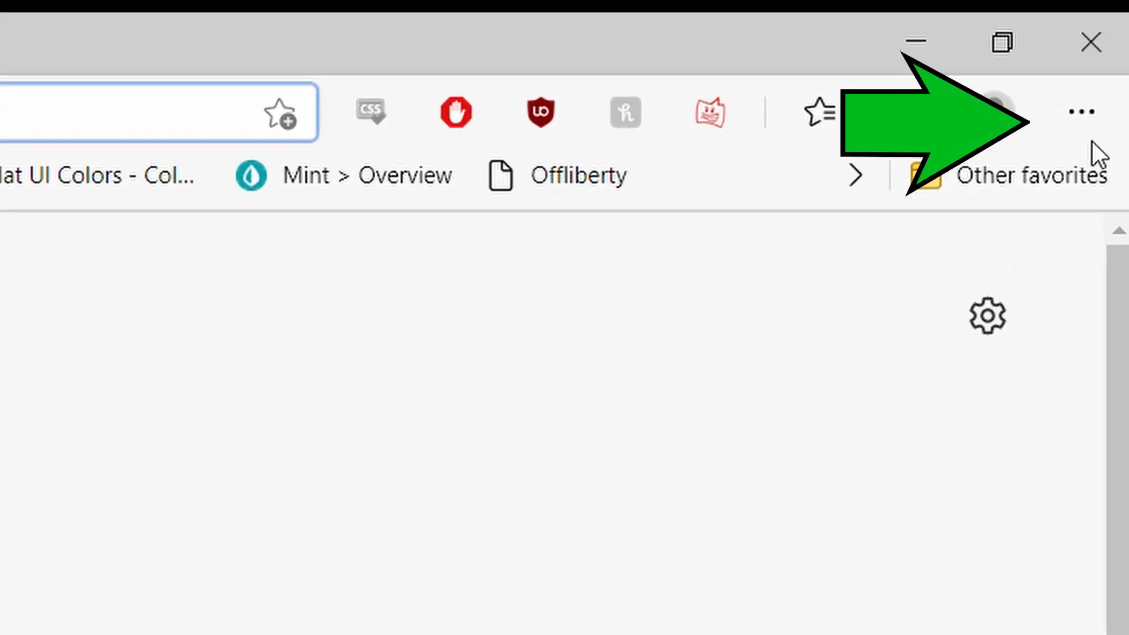
# Step: Open Edge's Settings and more menu
pyautogui.click(1081, 112)
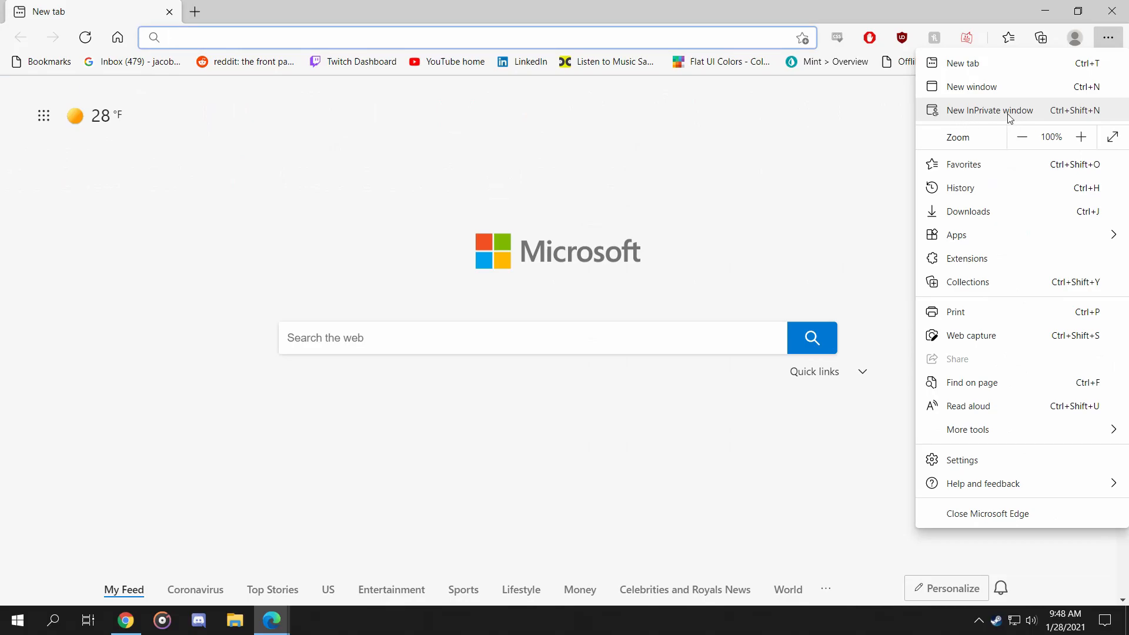
# Step: Open a new InPrivate window and go to mail.google.com
pyautogui.click(988, 110)
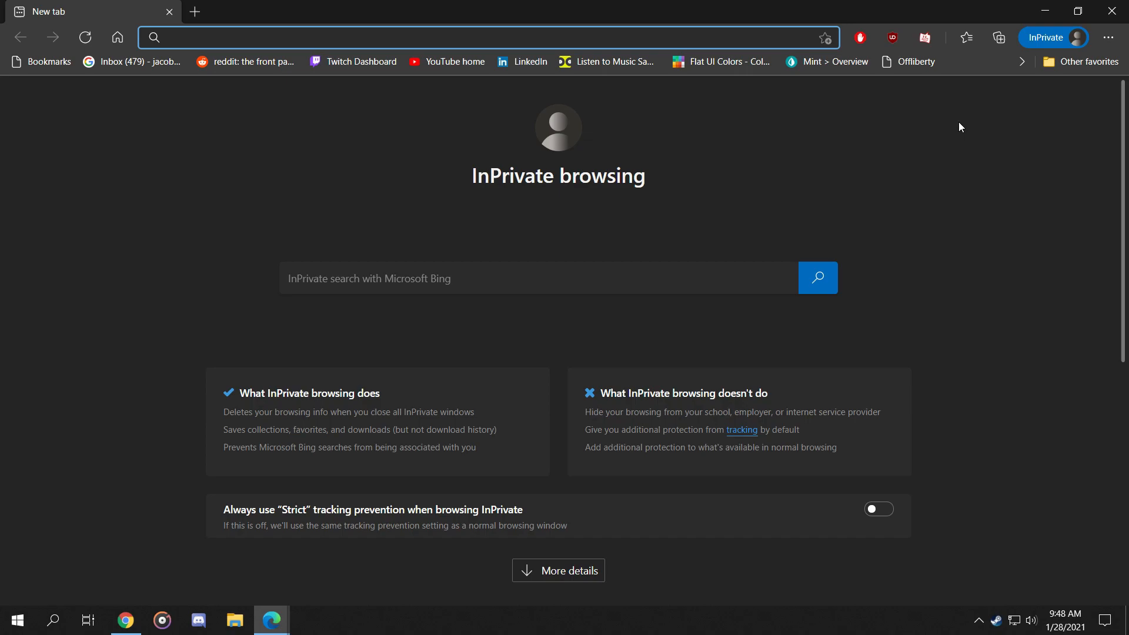
pyautogui.moveTo(246, 174)
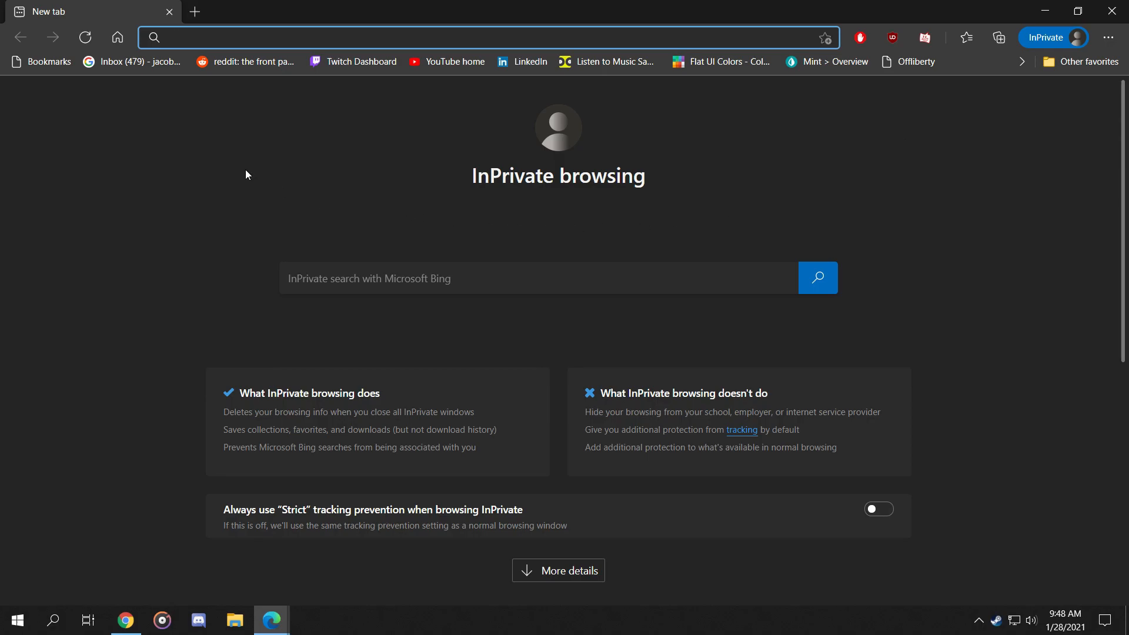
pyautogui.moveTo(175, 99)
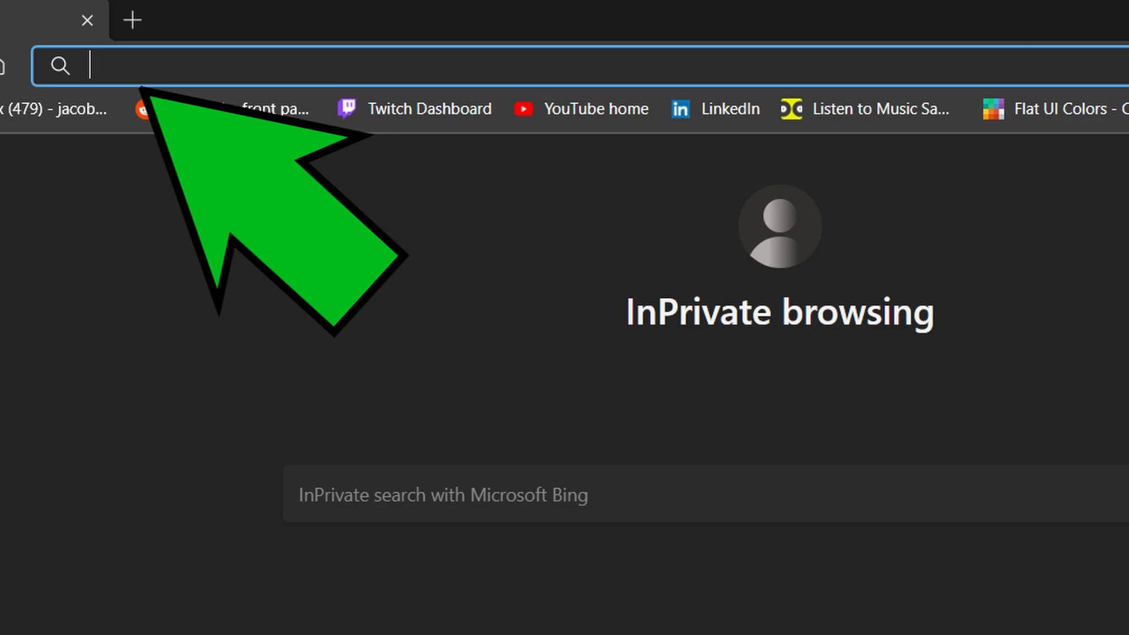
pyautogui.write('mail.')
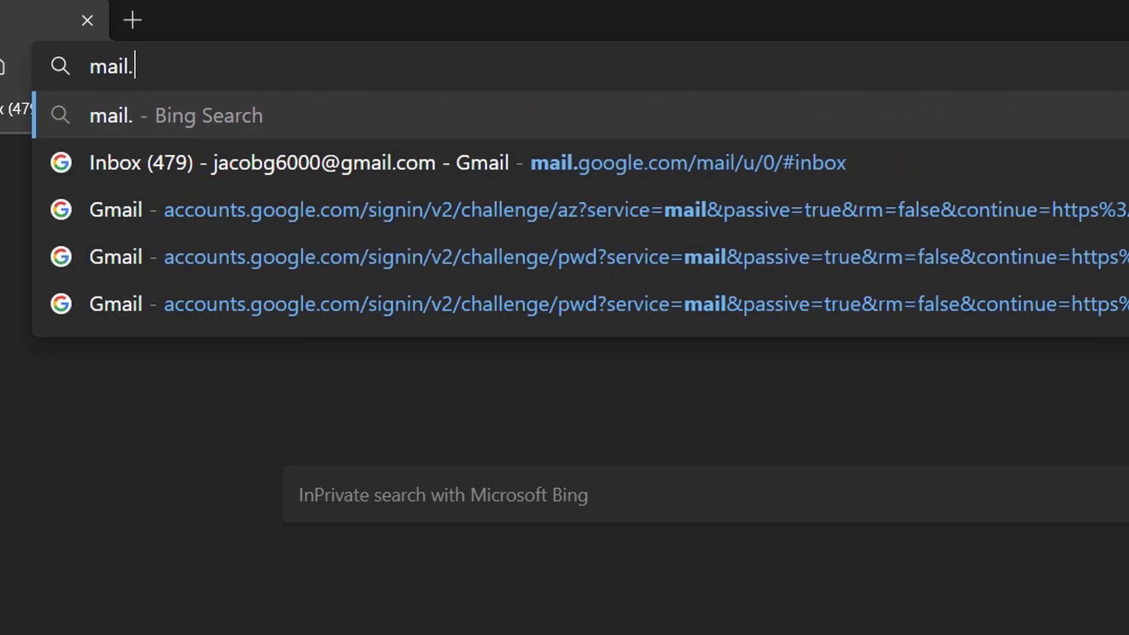
pyautogui.write('google')
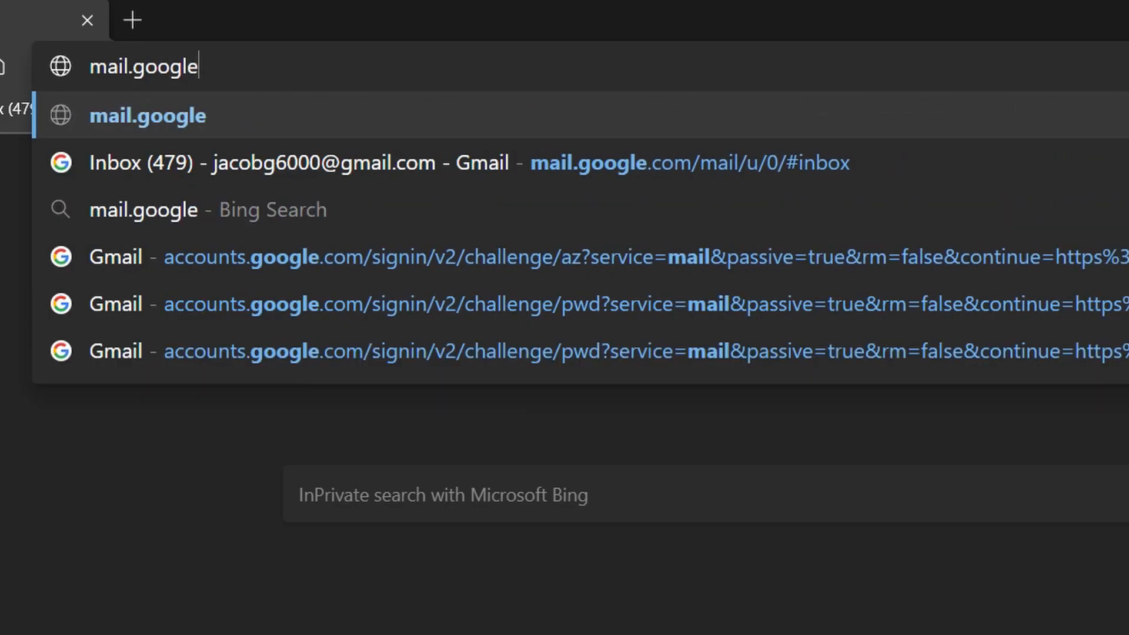
pyautogui.write('.com')
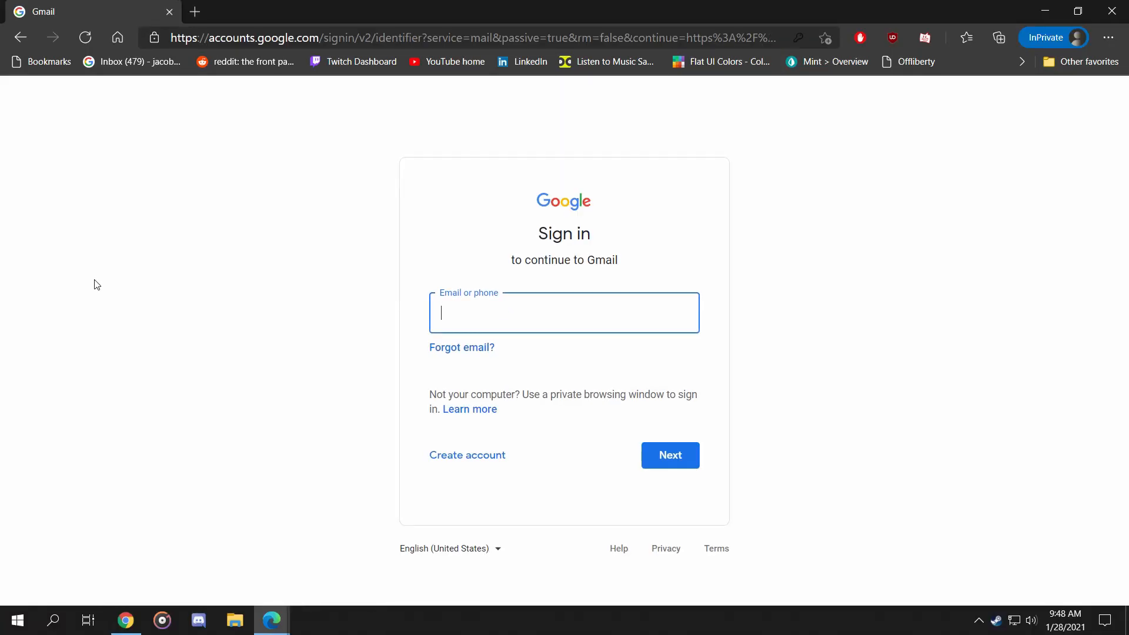
pyautogui.moveTo(268, 539)
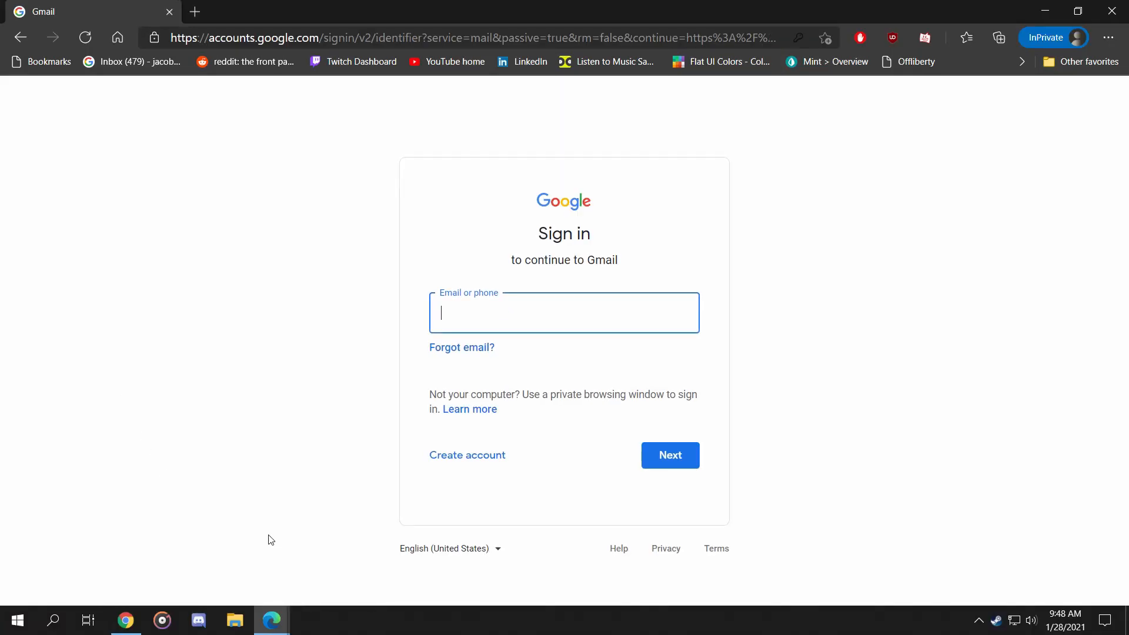
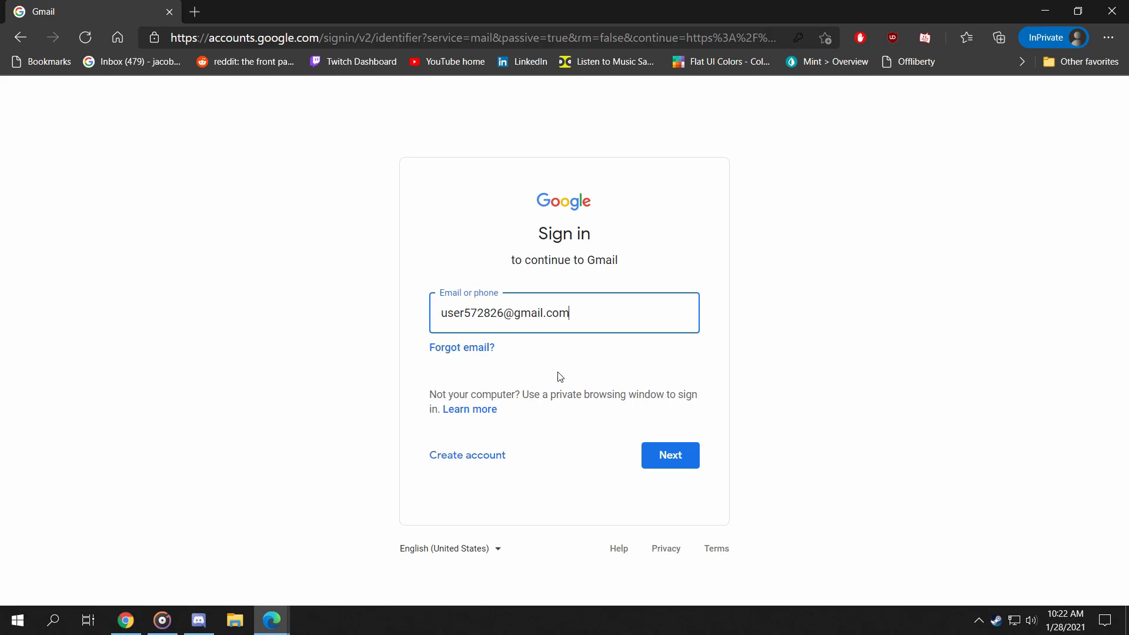
pyautogui.click(669, 455)
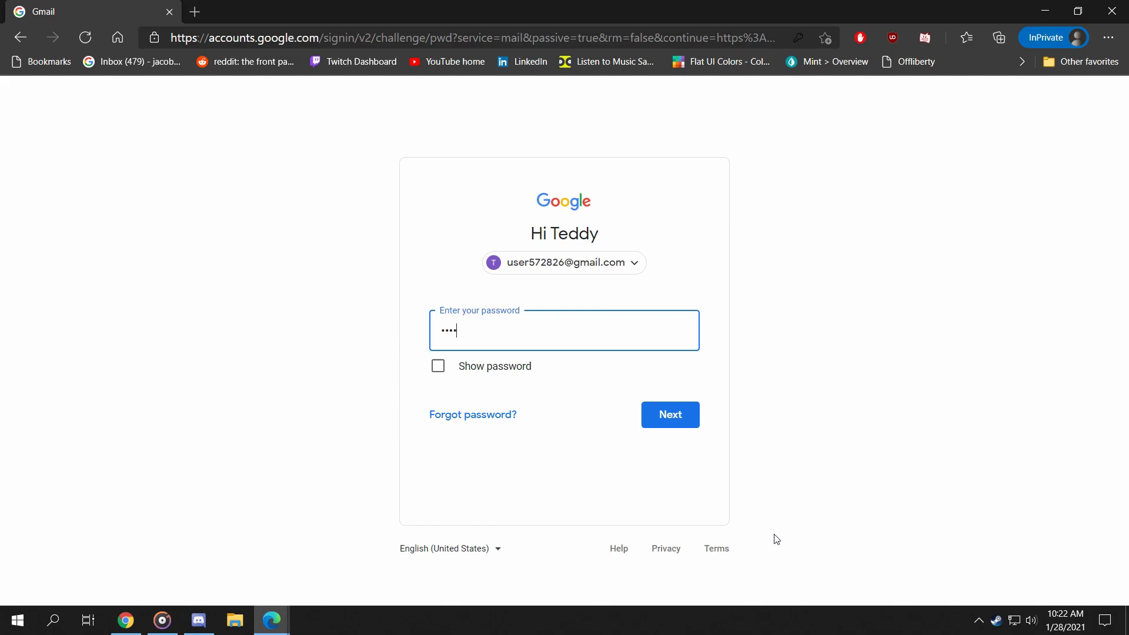
pyautogui.click(669, 414)
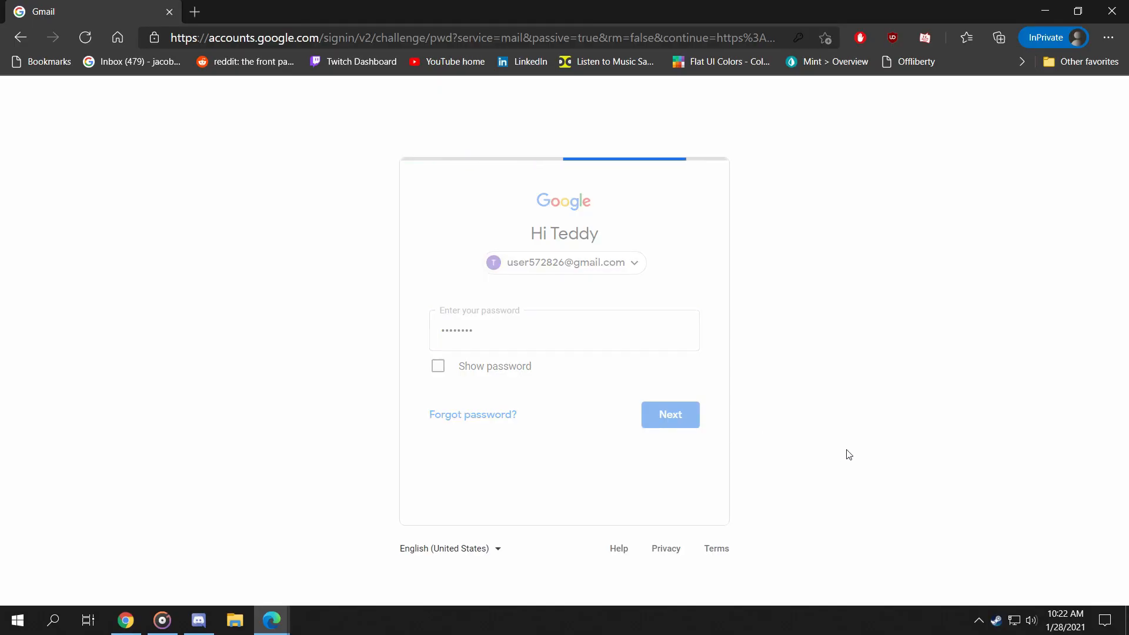
pyautogui.click(669, 413)
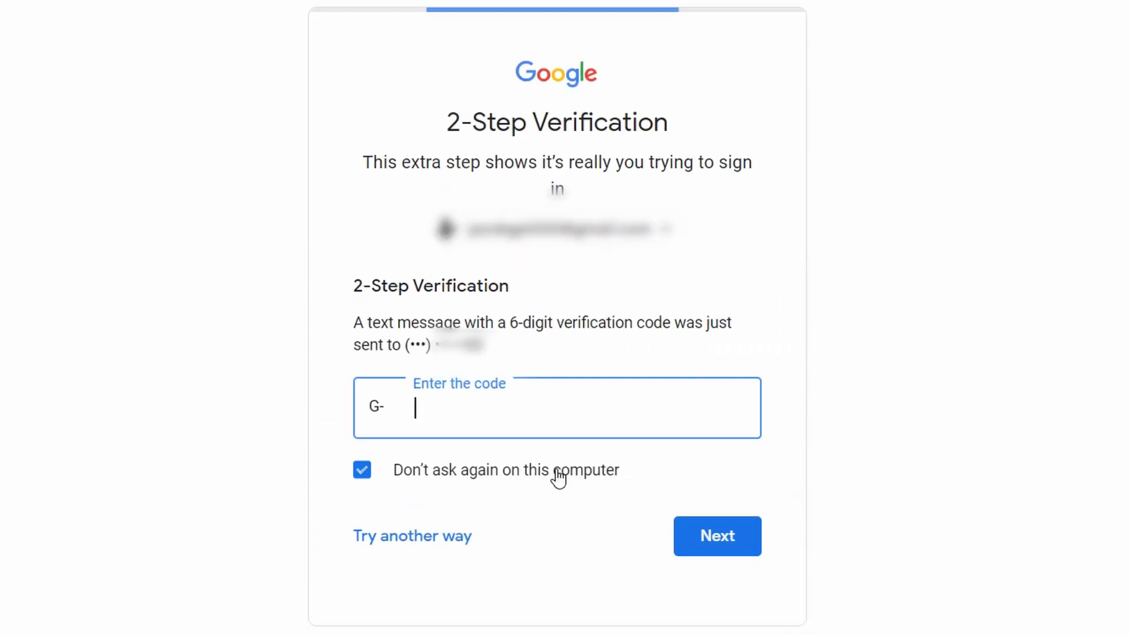
pyautogui.moveTo(905, 456)
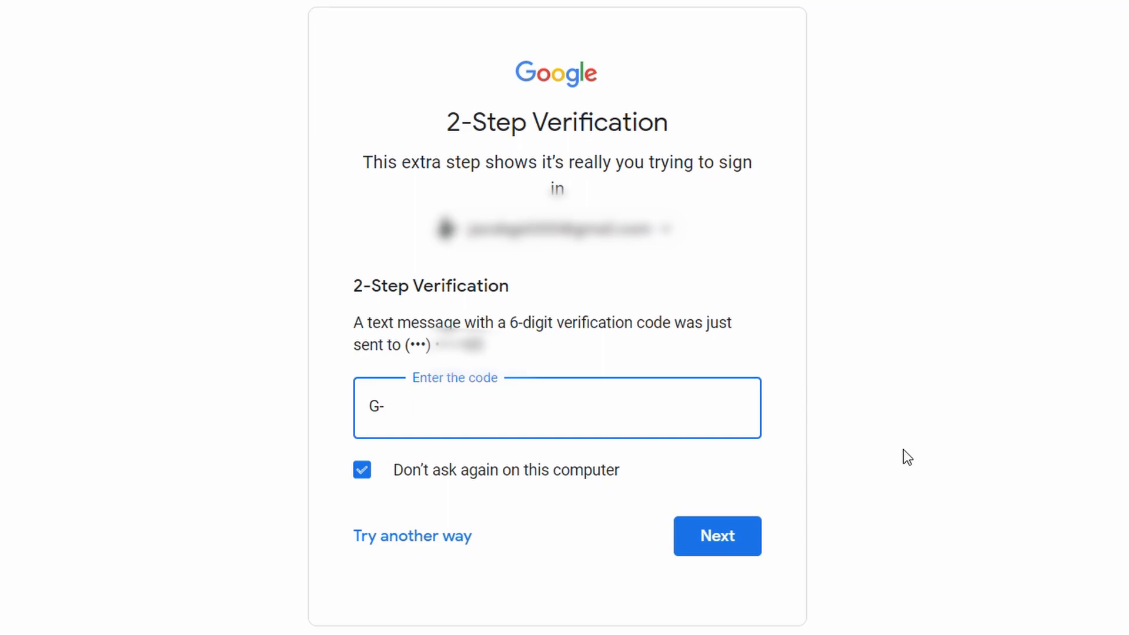
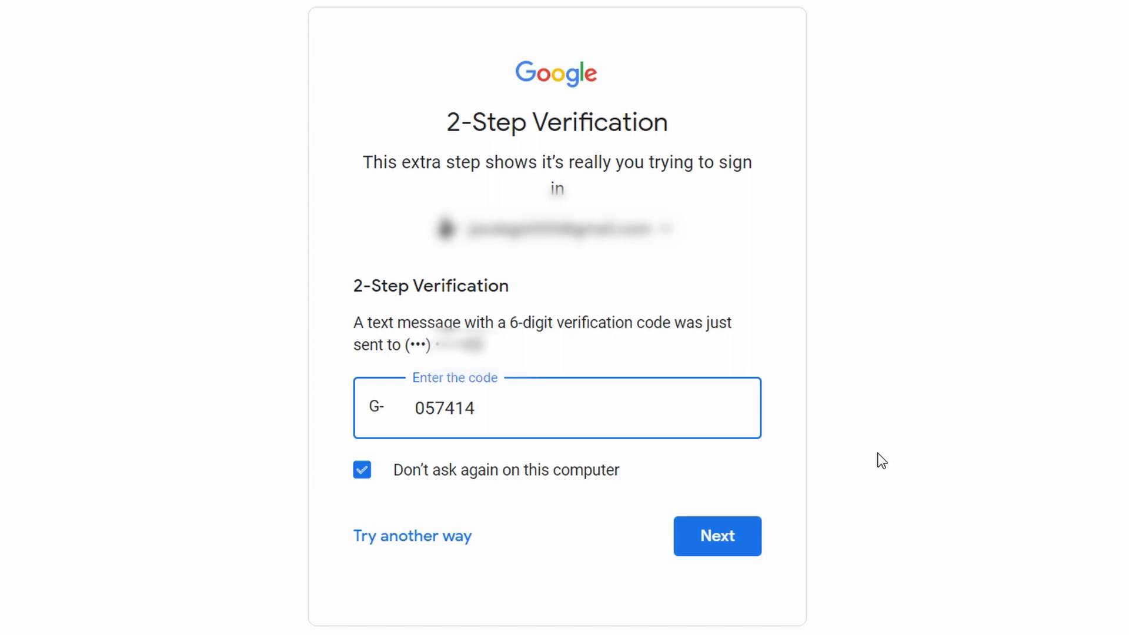
pyautogui.click(716, 536)
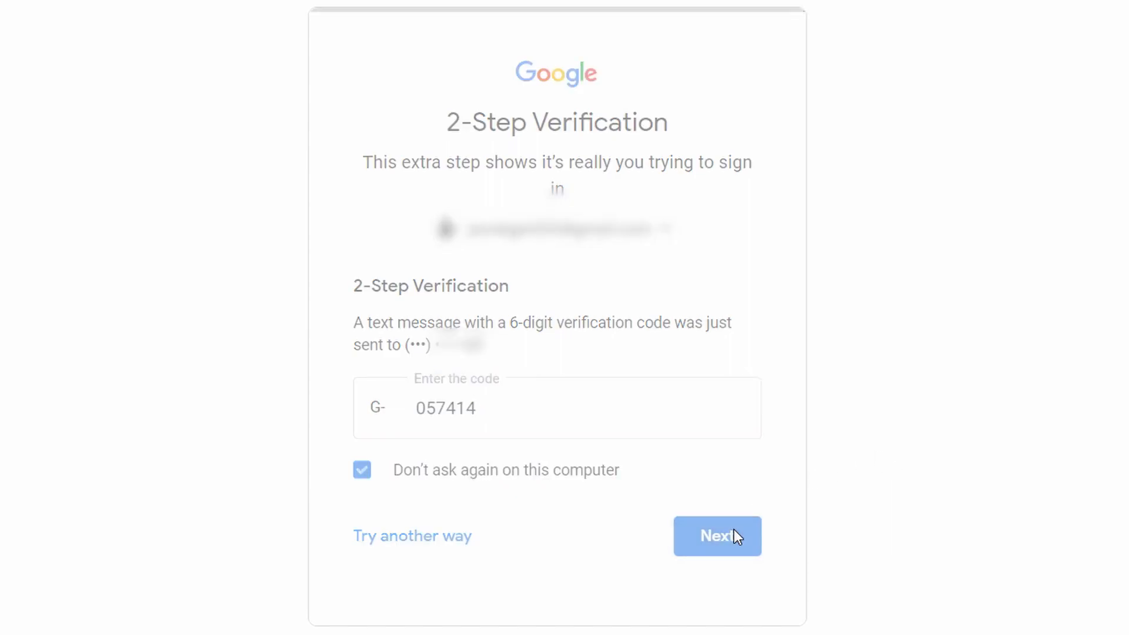
pyautogui.click(716, 536)
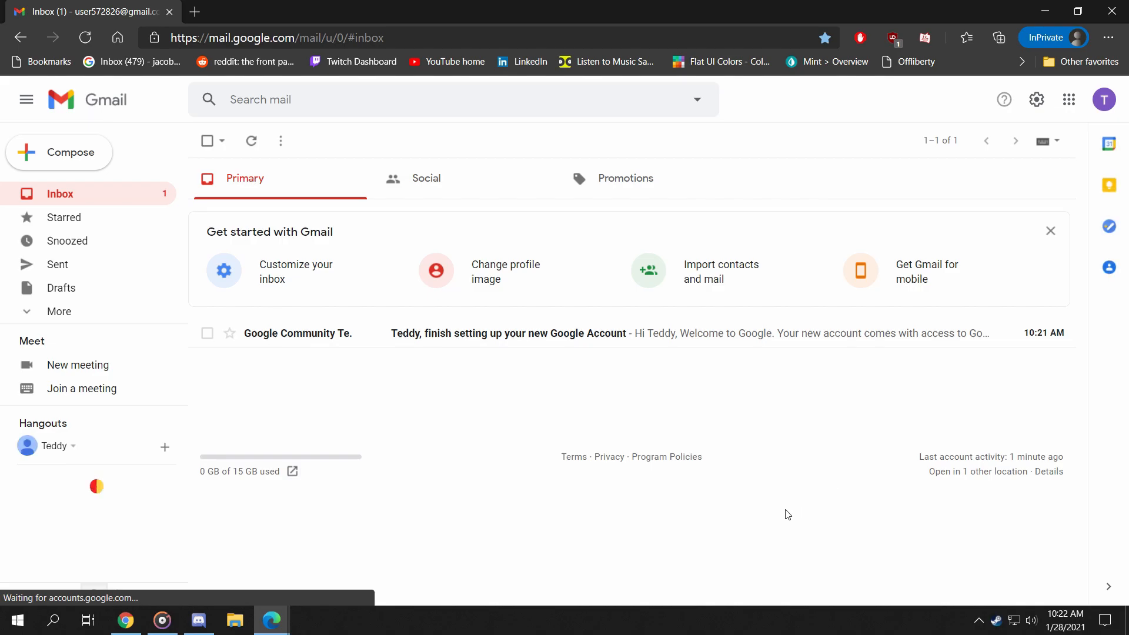
pyautogui.moveTo(778, 518)
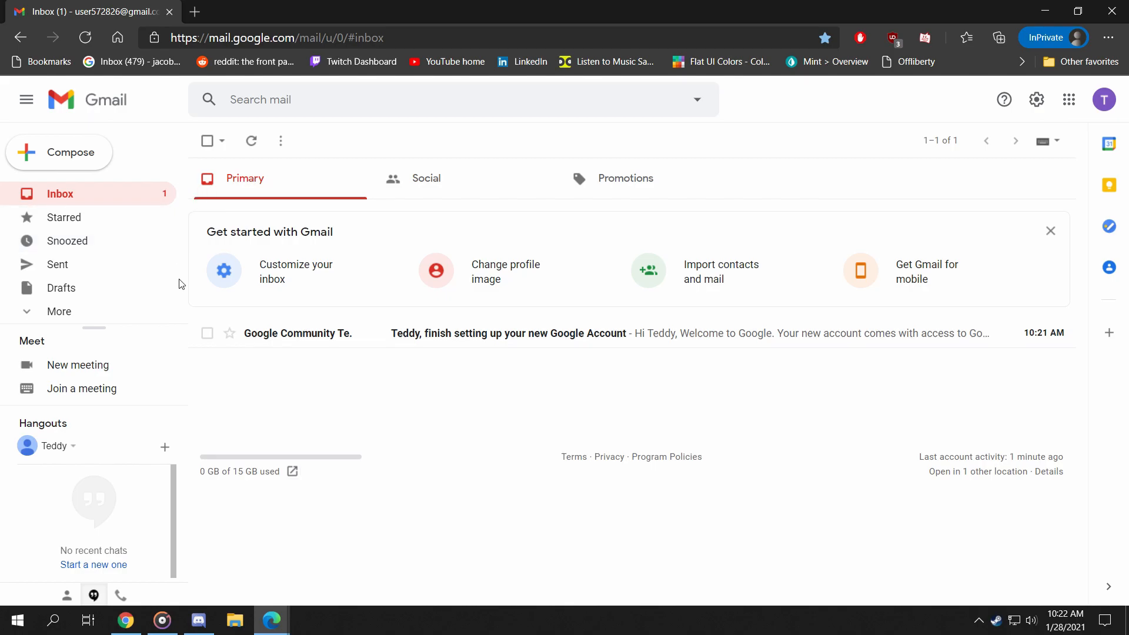
pyautogui.moveTo(430, 415)
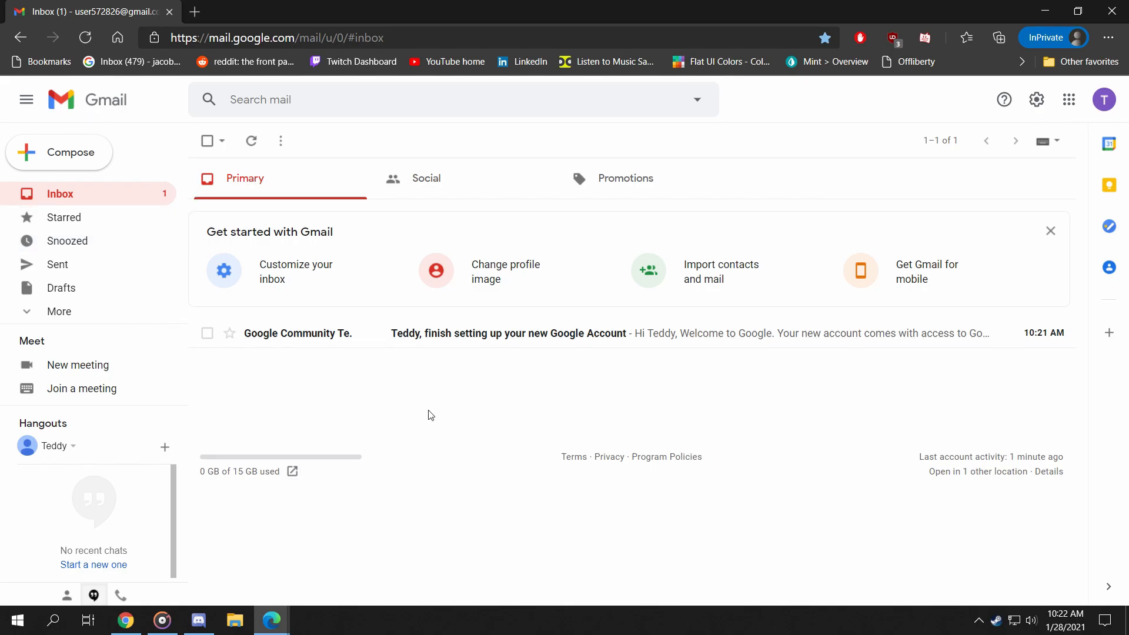